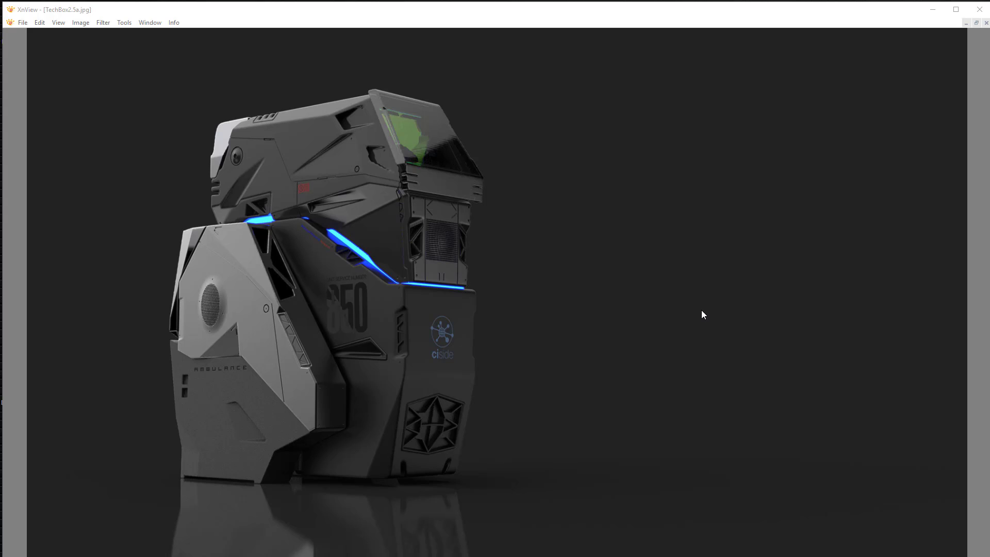
mouse_move(364, 125)
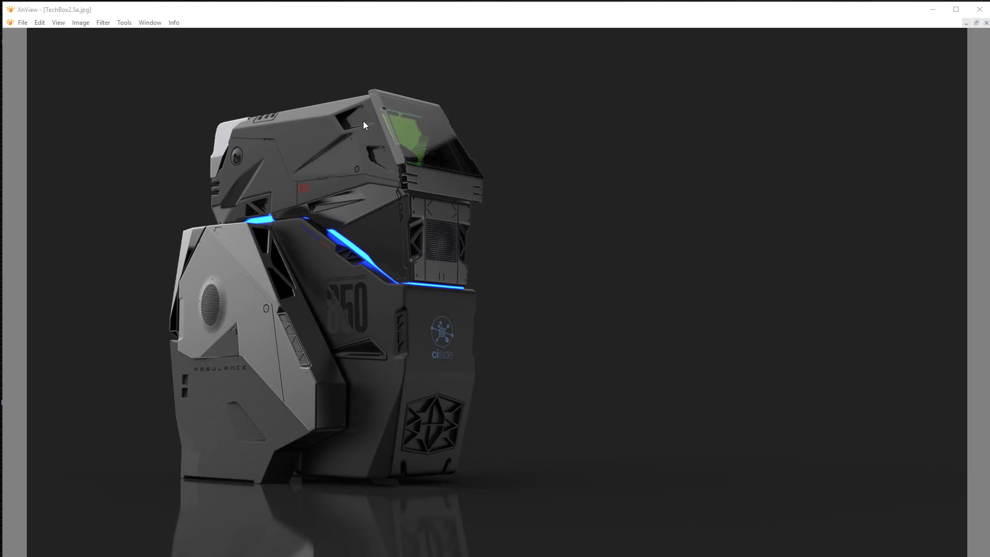
mouse_move(357, 186)
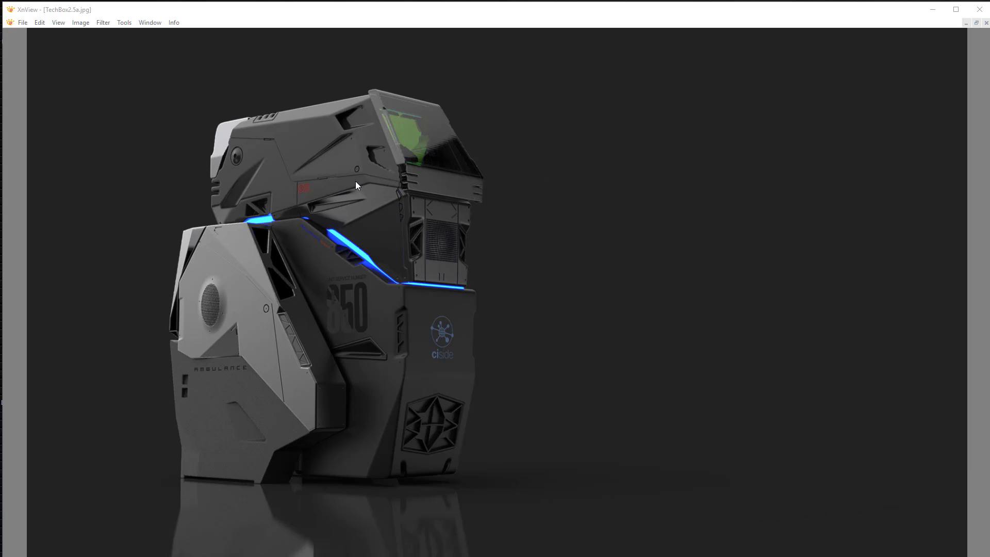
mouse_move(359, 130)
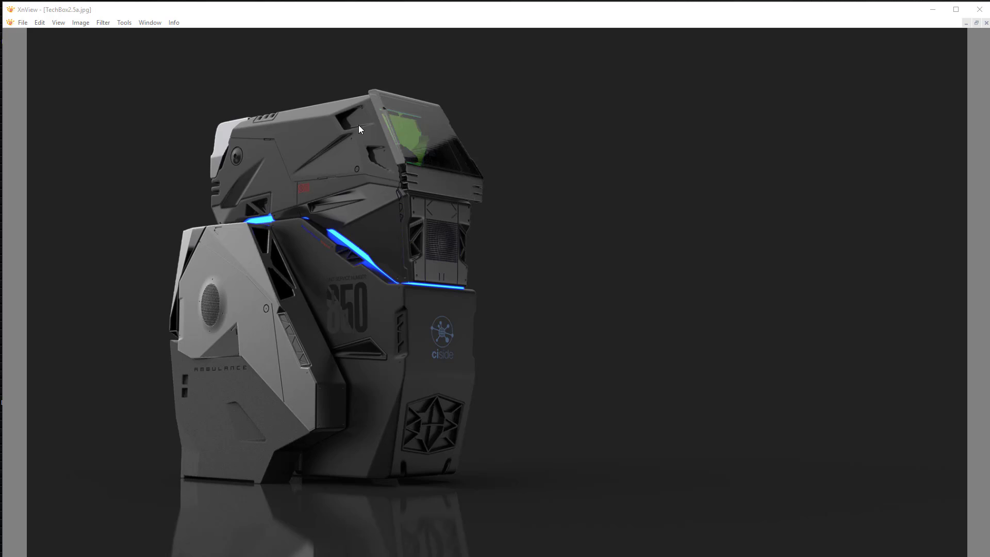
mouse_move(400, 174)
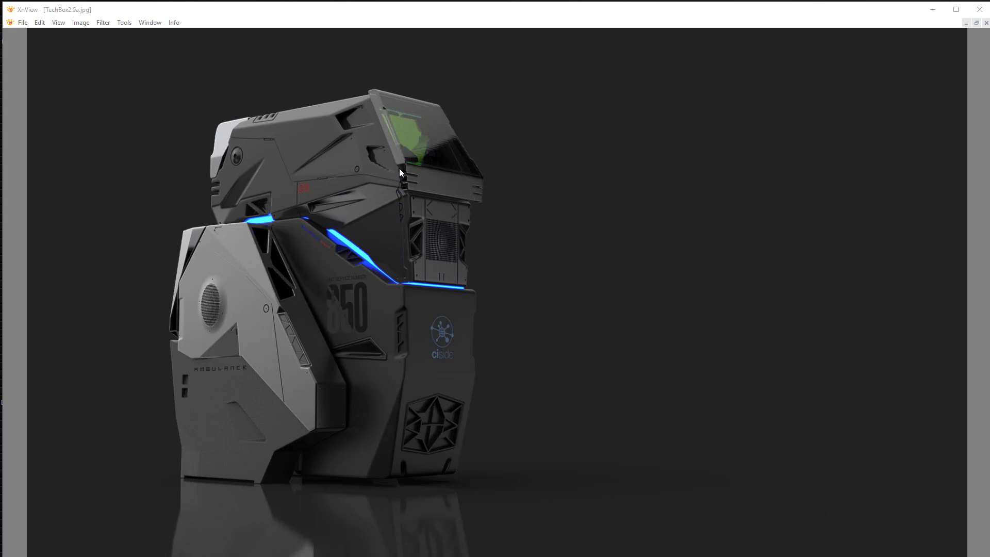
mouse_move(519, 175)
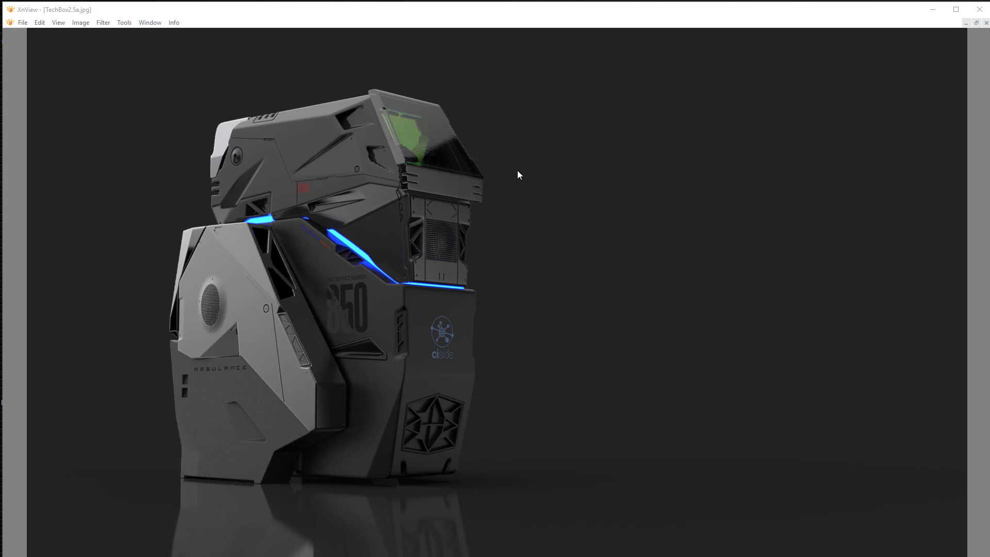
mouse_move(576, 145)
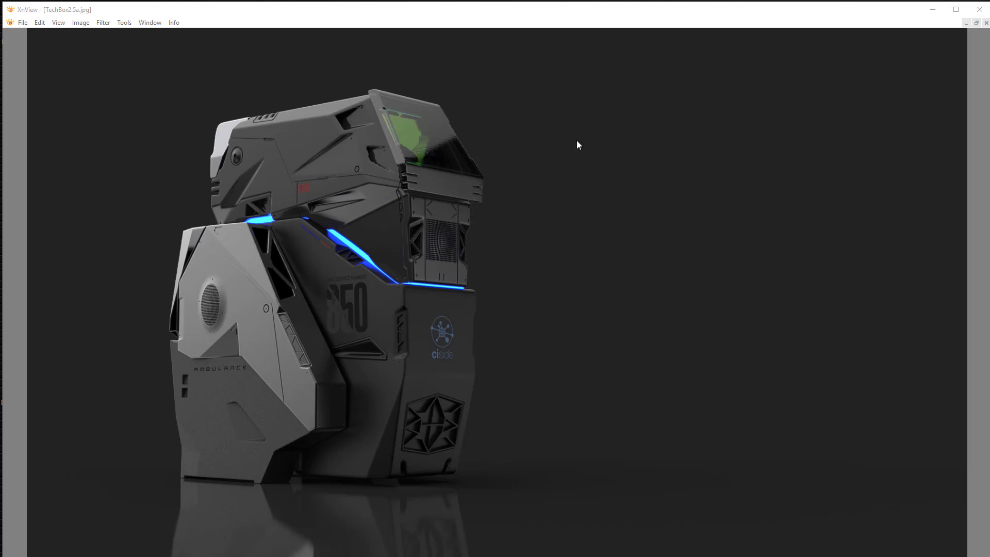
mouse_move(389, 149)
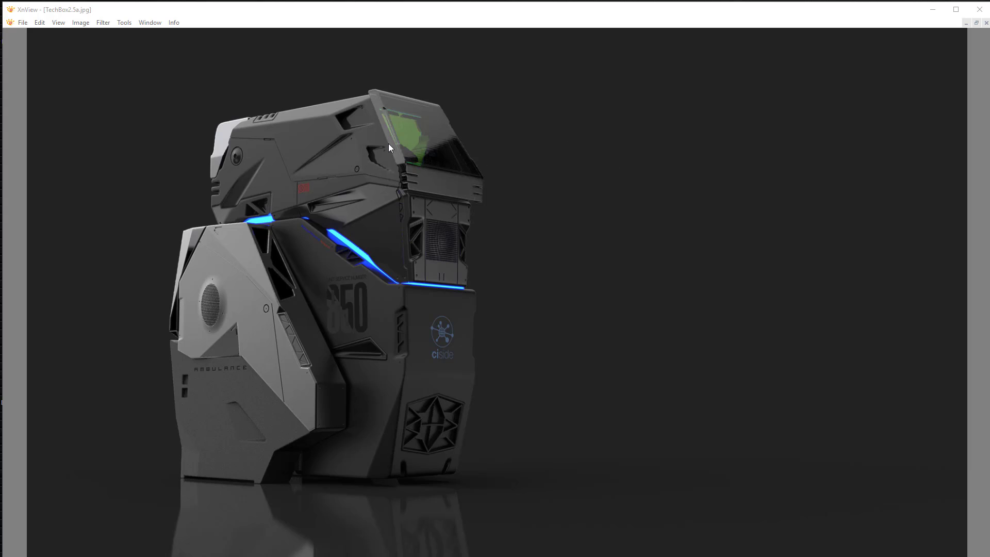
mouse_move(568, 174)
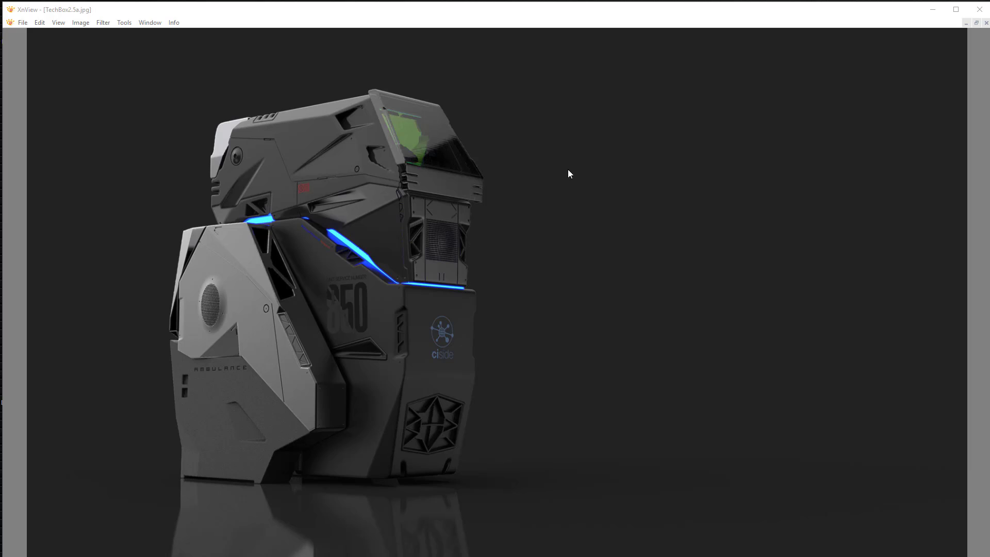
mouse_move(381, 152)
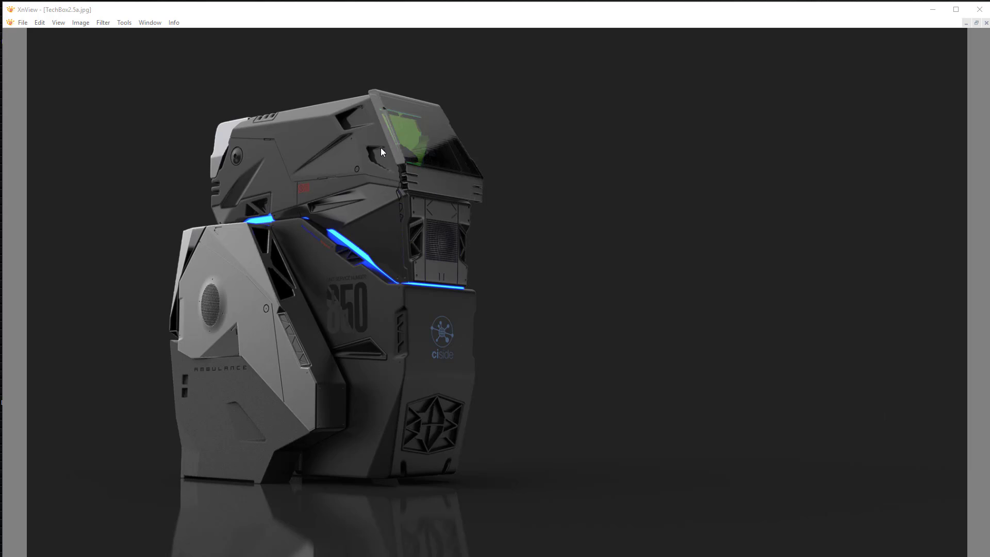
mouse_move(946, 23)
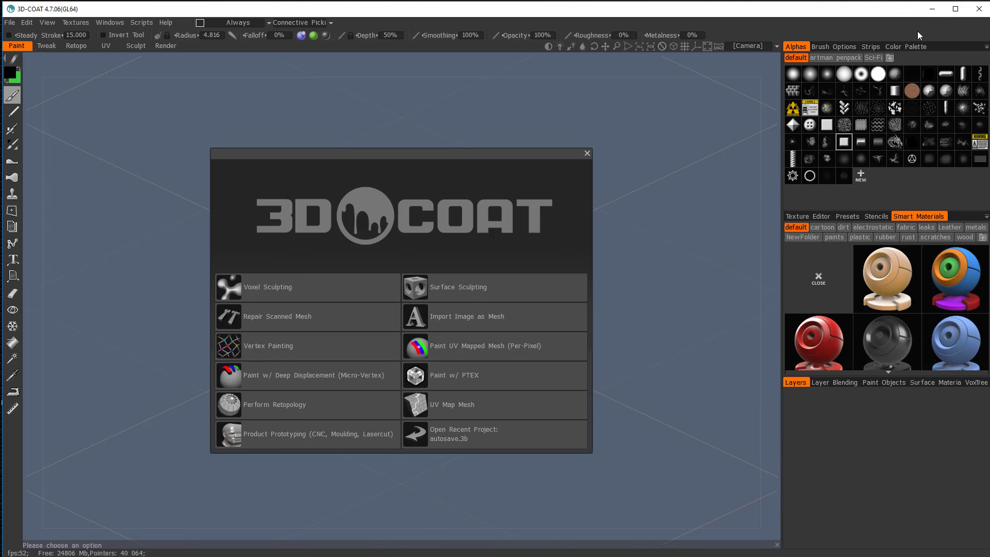
Step: Start a new voxel sculpting scene and place a box primitive volume into it
left_click(266, 287)
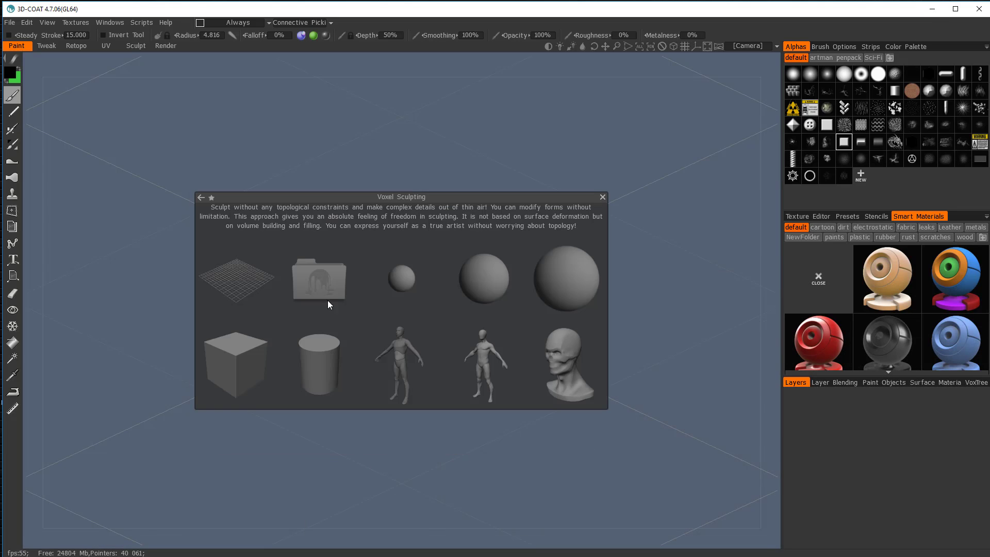
left_click(235, 365)
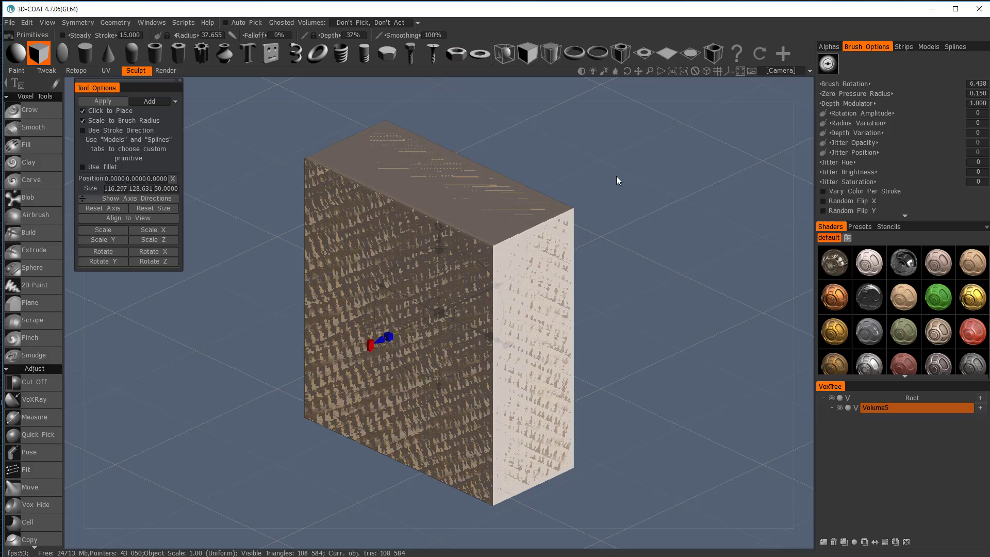
left_click(35, 532)
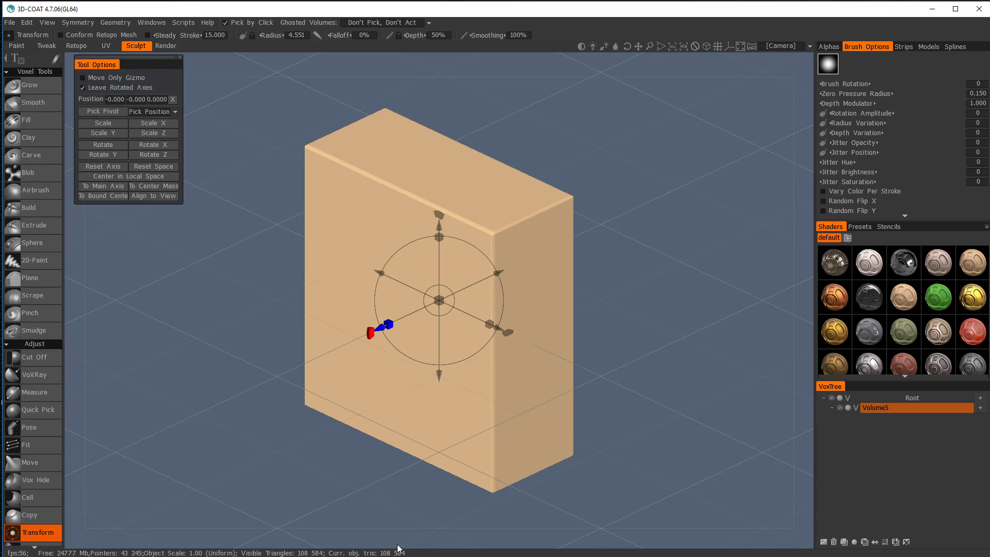
mouse_move(669, 215)
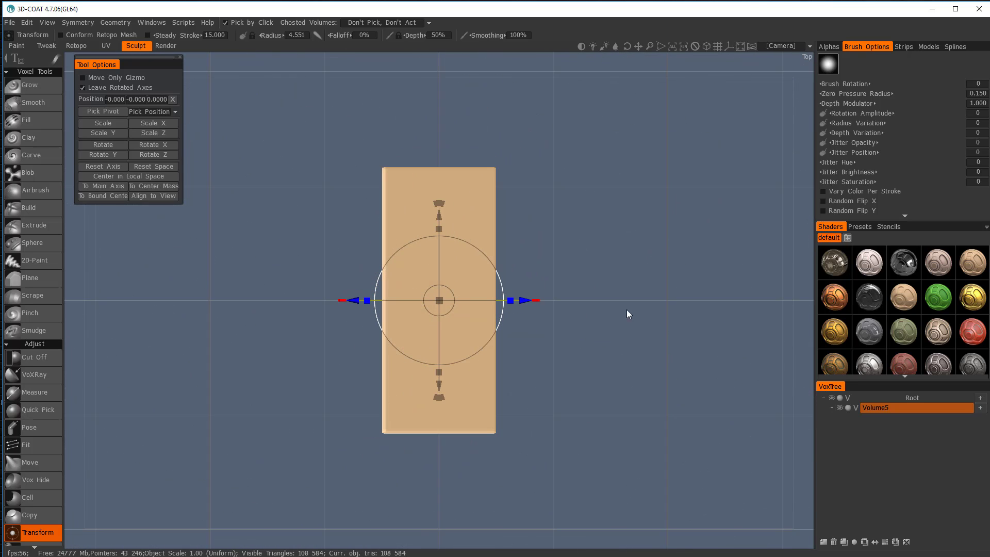
mouse_move(199, 111)
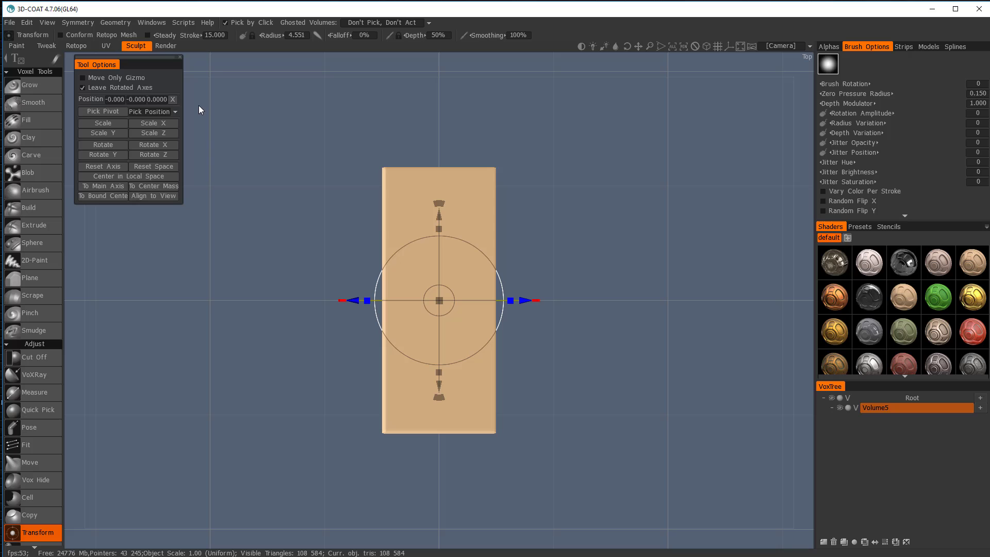
Step: Enable mirror symmetry across the X and Z axes from the Symmetry settings
left_click(77, 21)
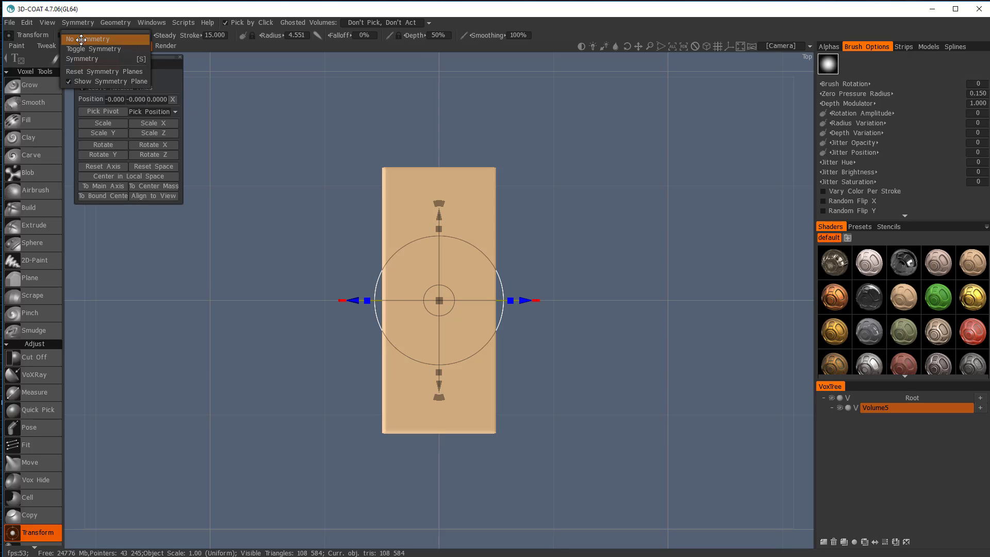
left_click(82, 59)
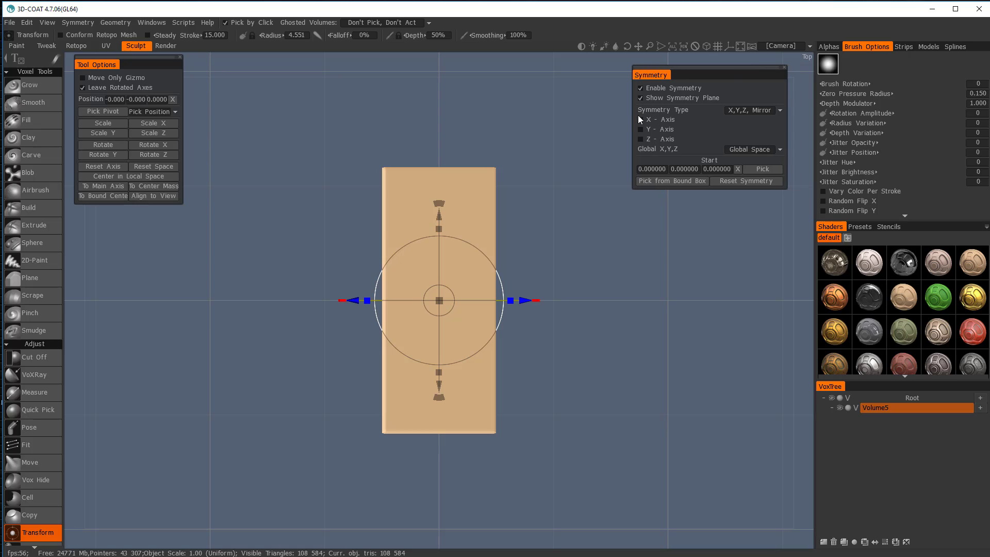
left_click(640, 120)
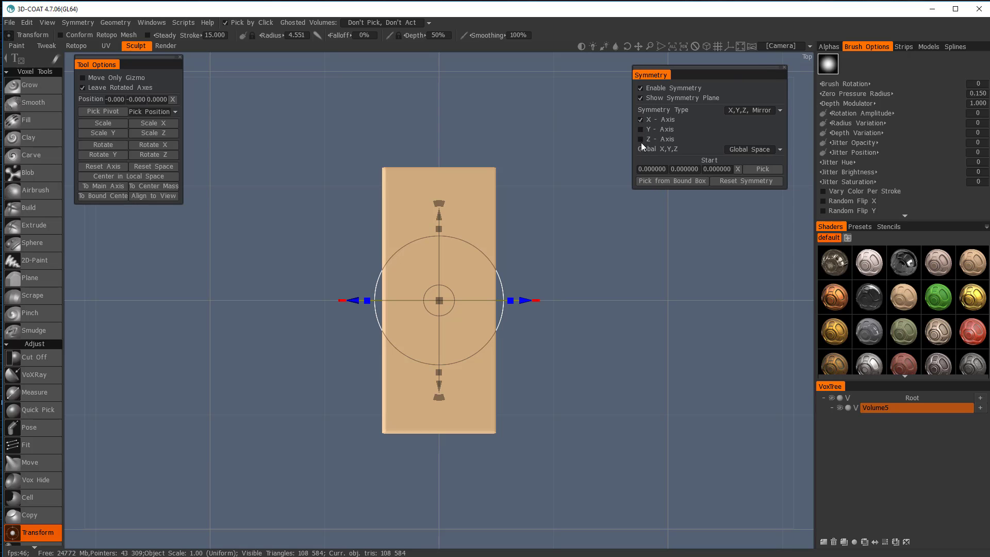
left_click(641, 140)
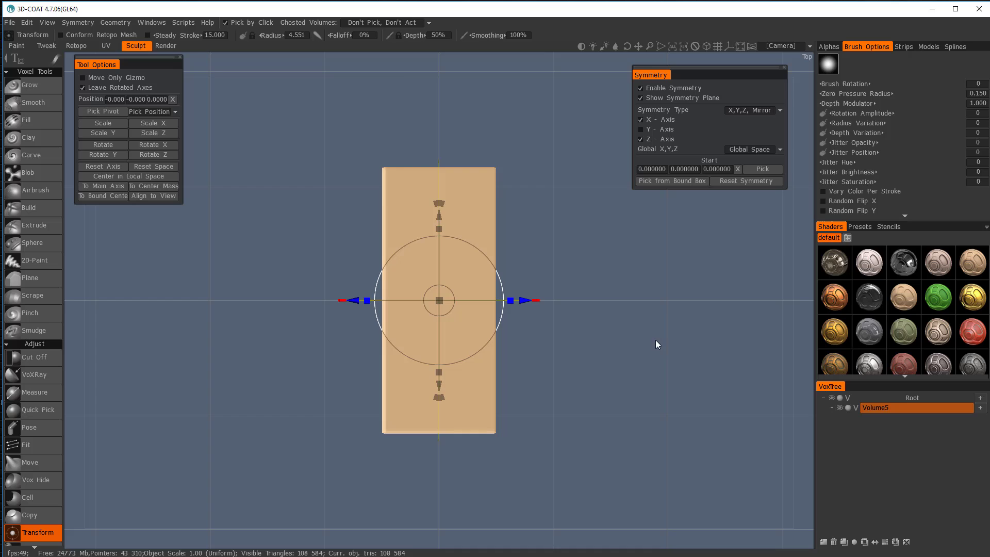
mouse_move(619, 338)
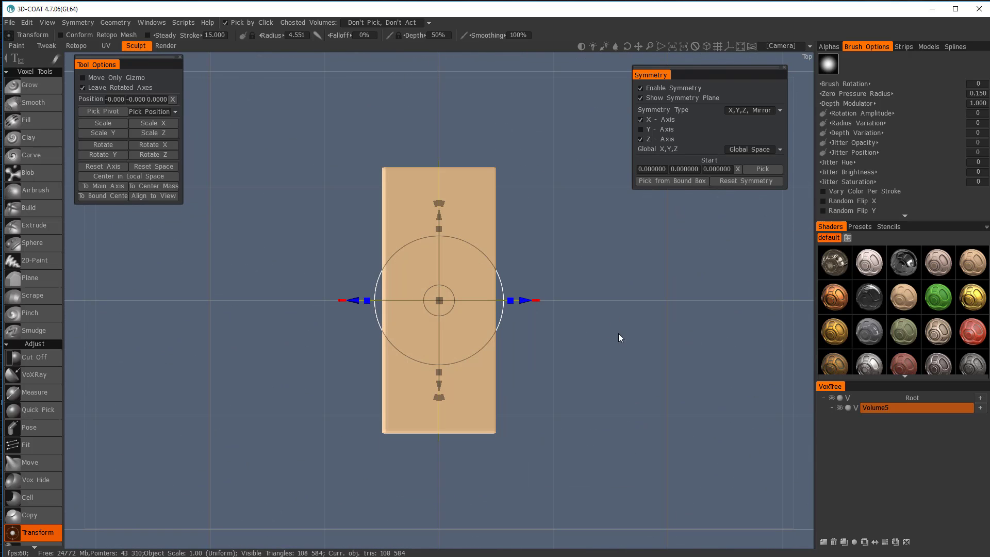
left_click(34, 357)
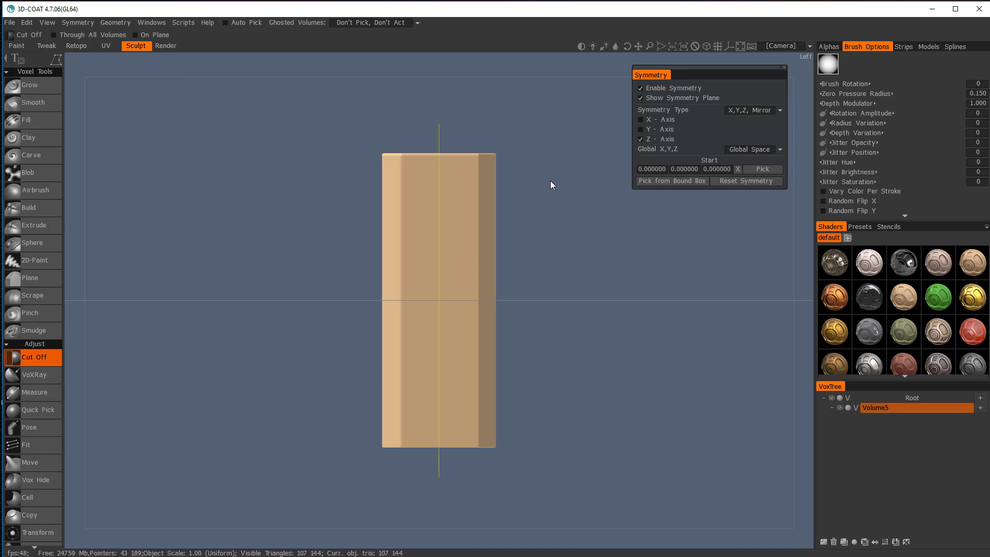
mouse_move(556, 162)
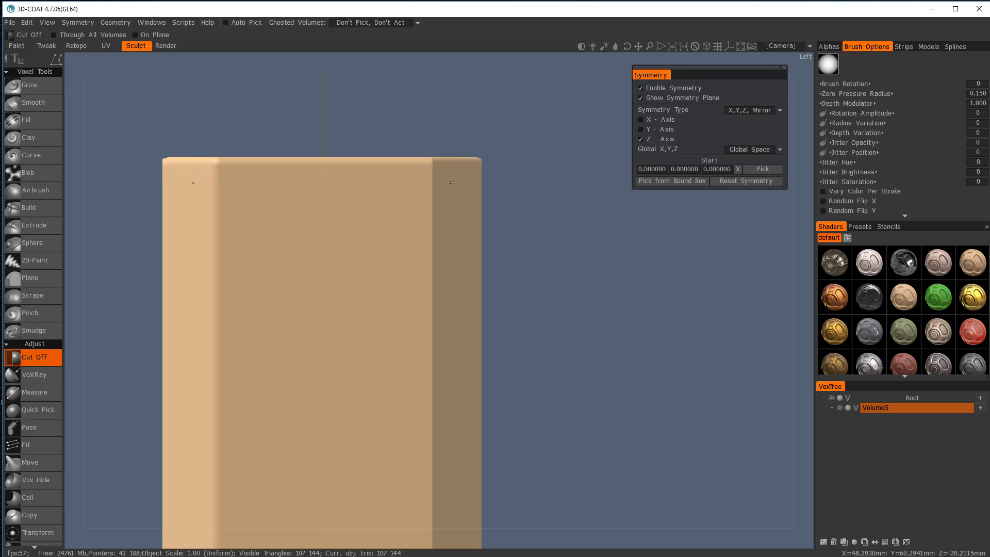
Step: Cut a rectangular vent recess into the upper side face of the box
left_click_drag(452, 181, 473, 213)
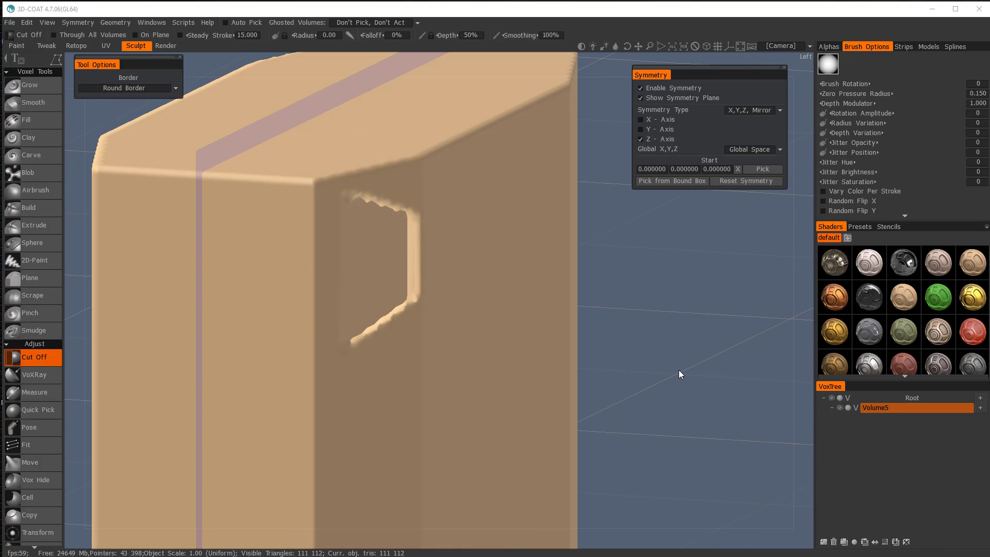
left_click(115, 22)
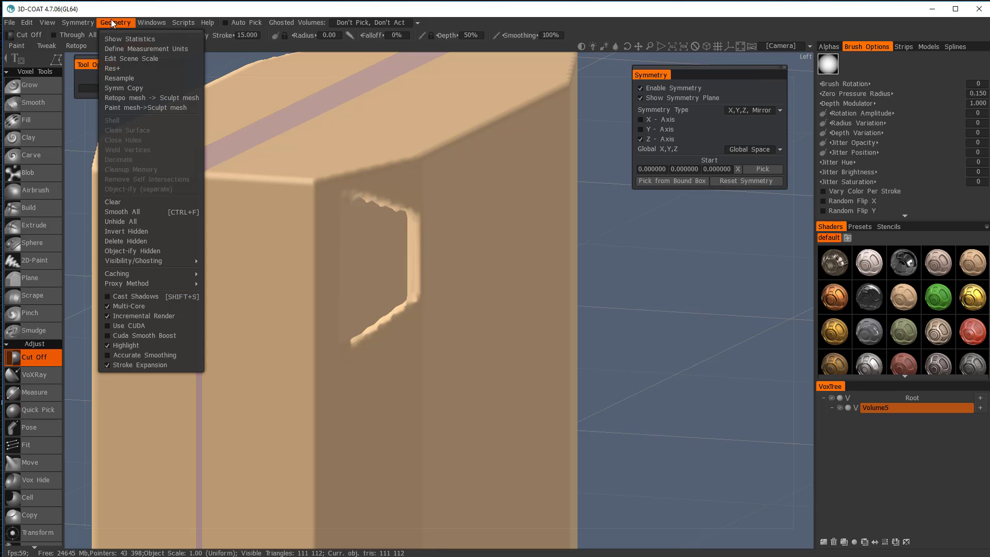
mouse_move(145, 297)
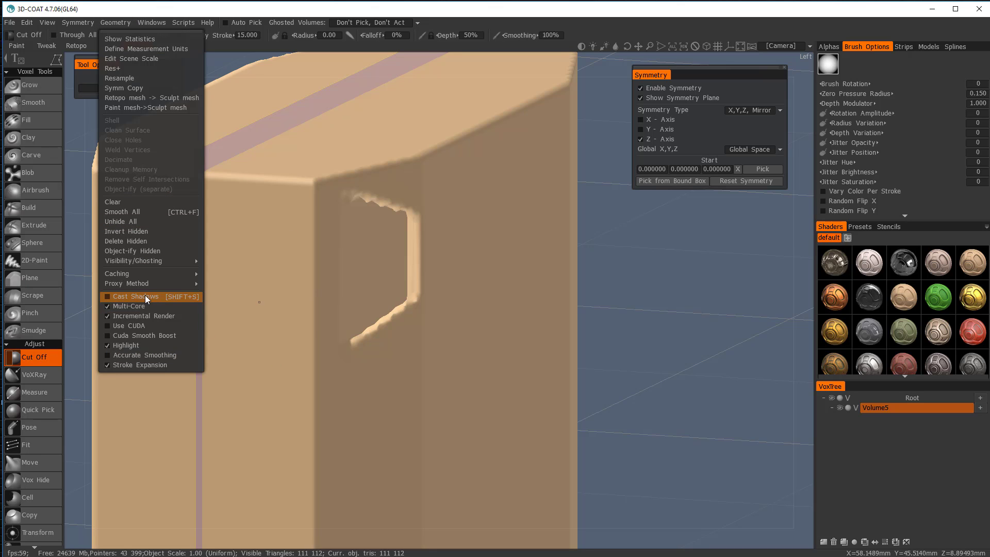
left_click(134, 296)
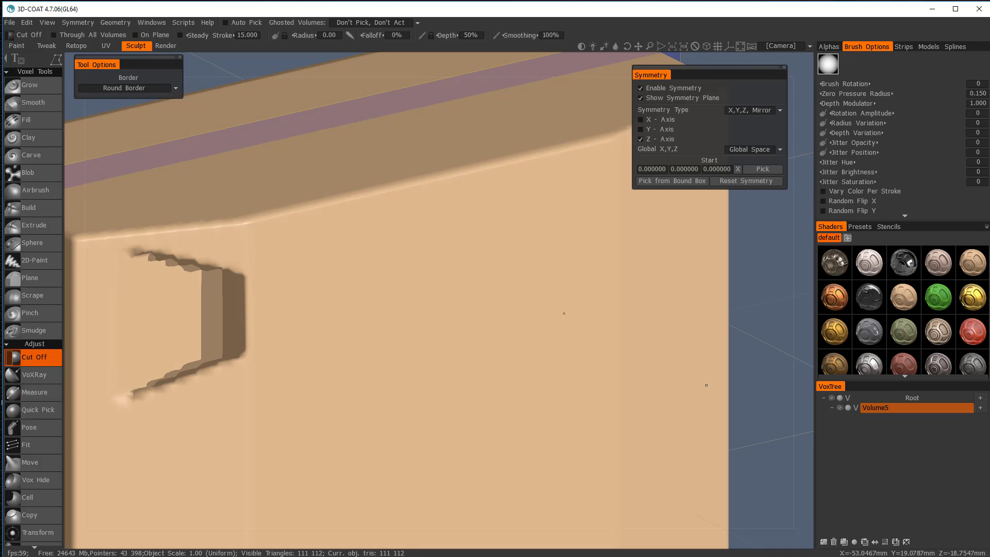
mouse_move(731, 359)
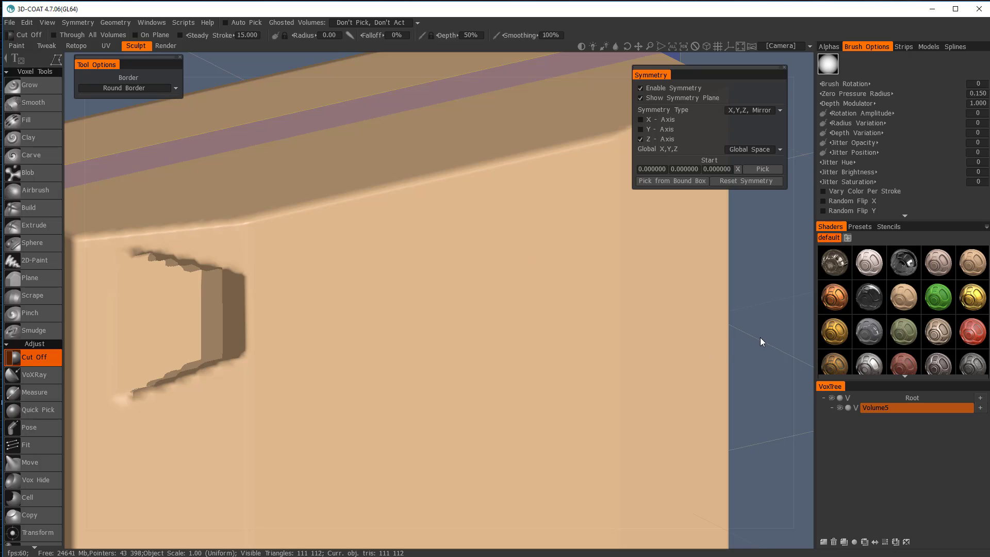
mouse_move(730, 342)
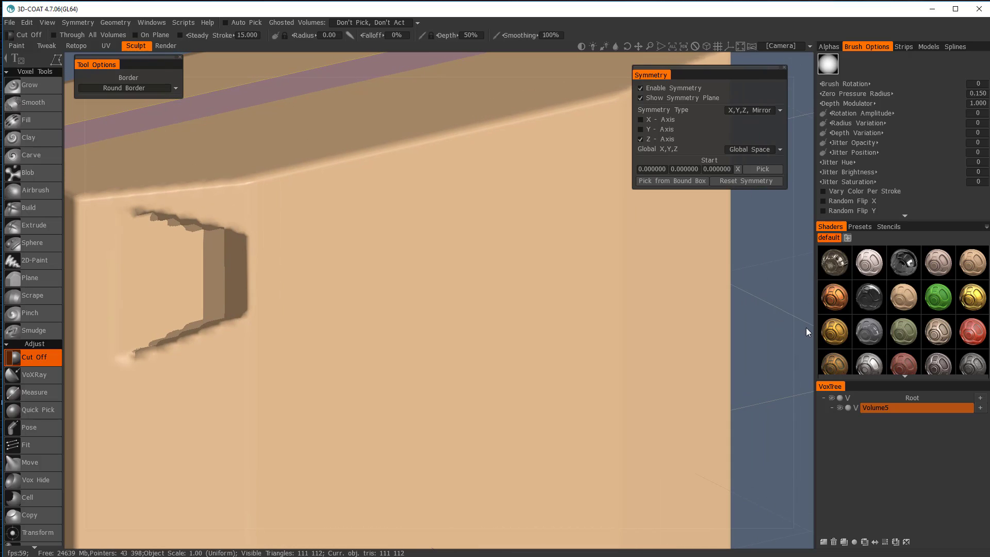
mouse_move(621, 68)
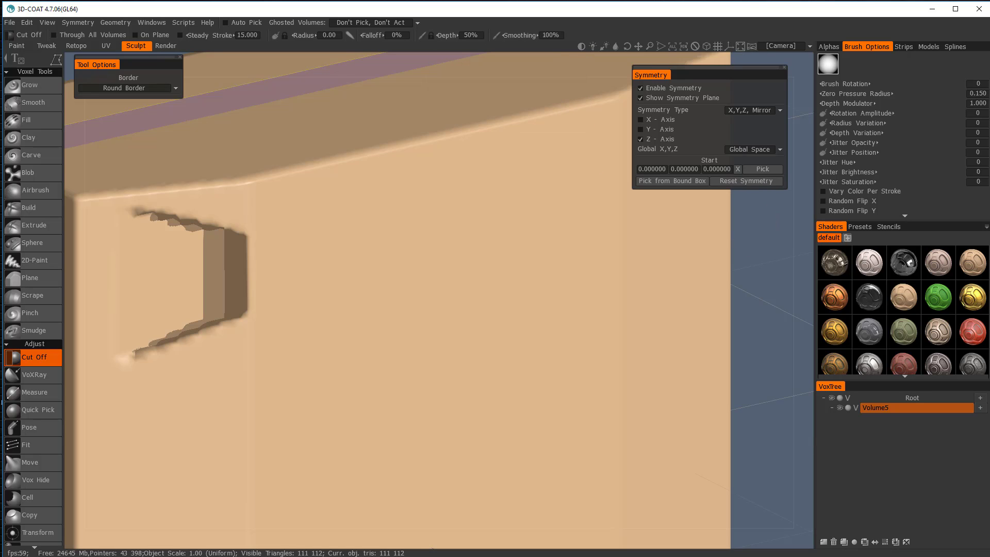
left_click(39, 532)
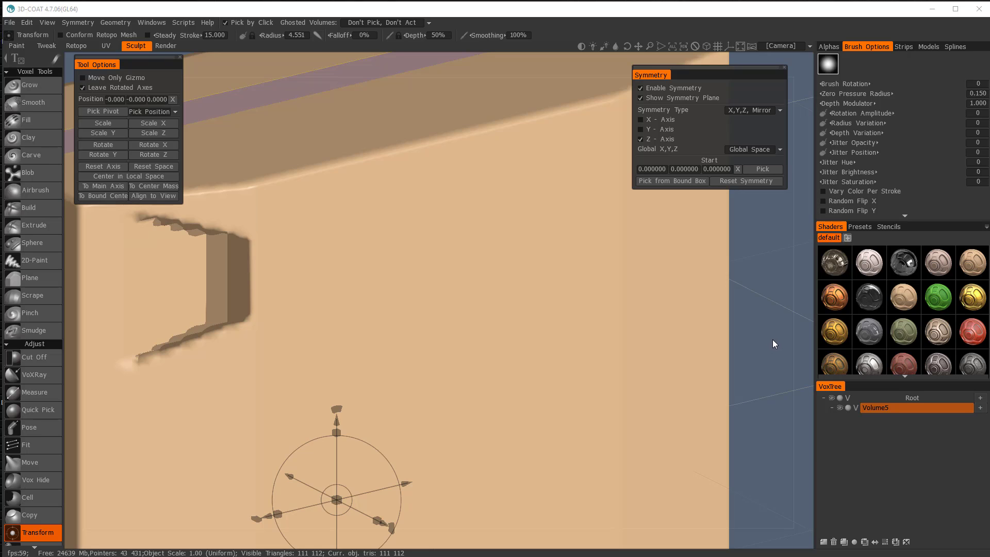
mouse_move(791, 341)
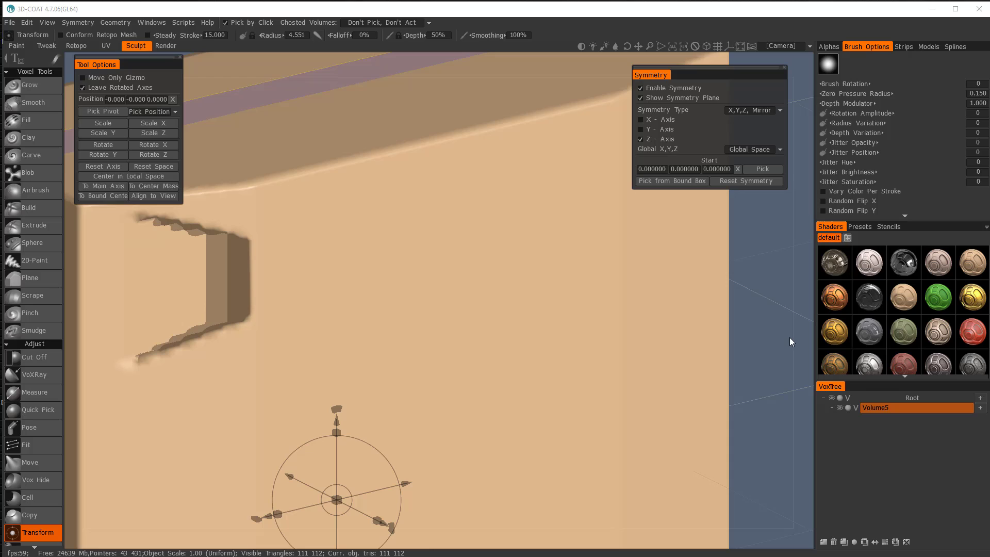
mouse_move(774, 329)
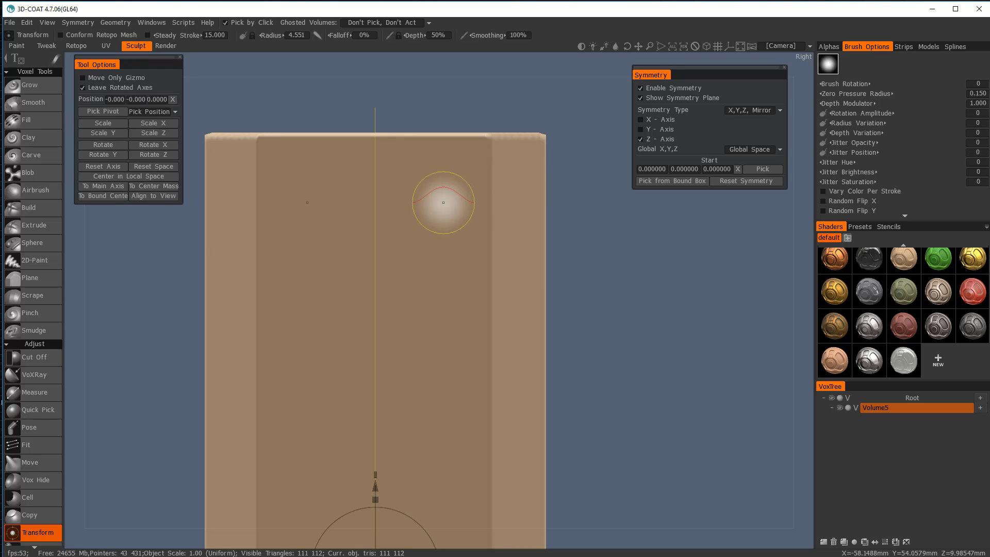
mouse_move(876, 423)
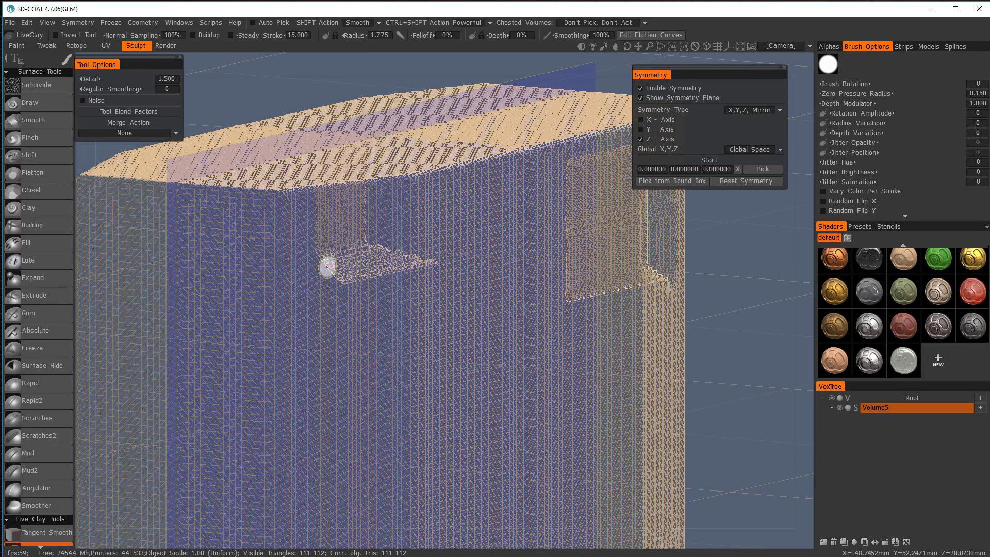
mouse_move(310, 238)
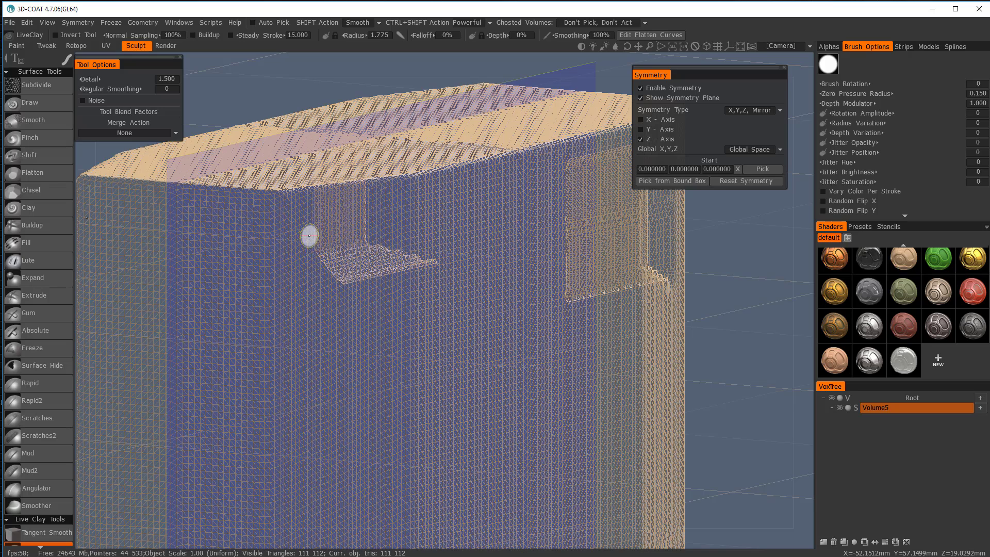
Step: Paint a filled rectangular clay patch on the side face next to the existing vent
left_click_drag(308, 237, 383, 318)
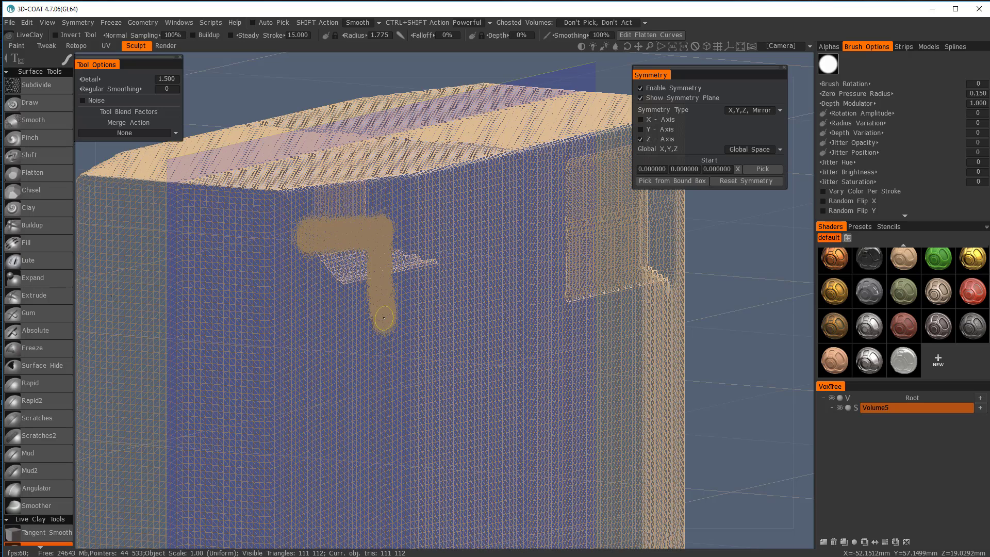
left_click_drag(382, 319, 323, 259)
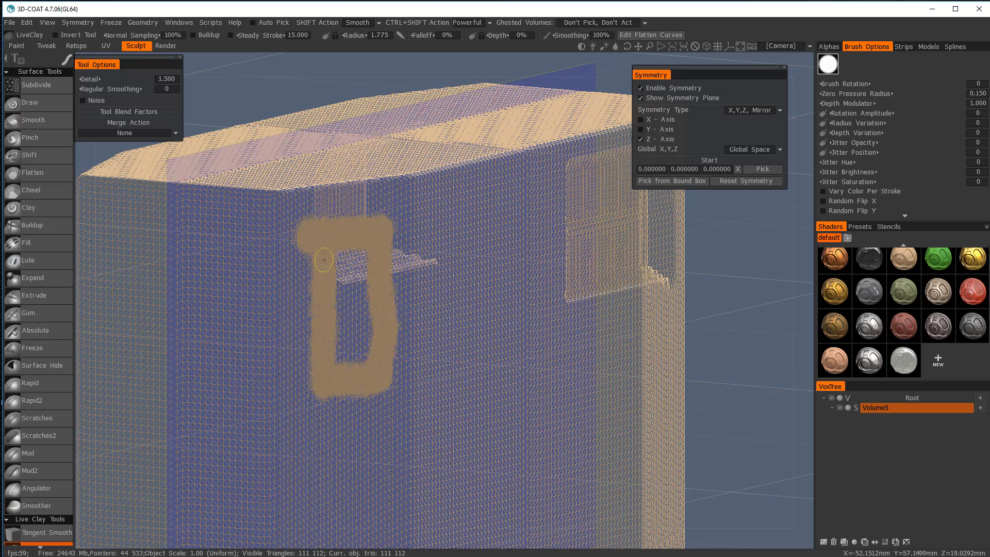
left_click_drag(322, 258, 347, 396)
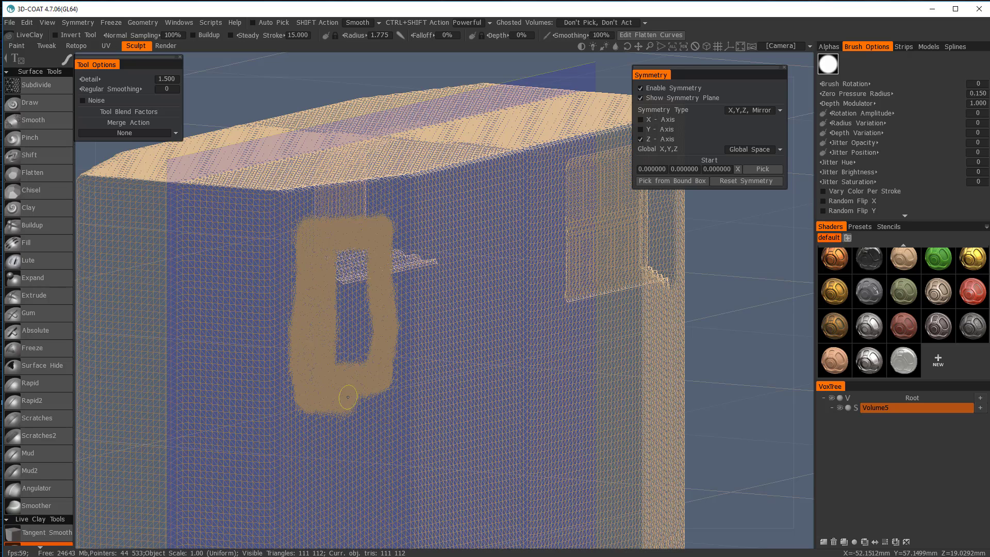
left_click_drag(347, 396, 368, 229)
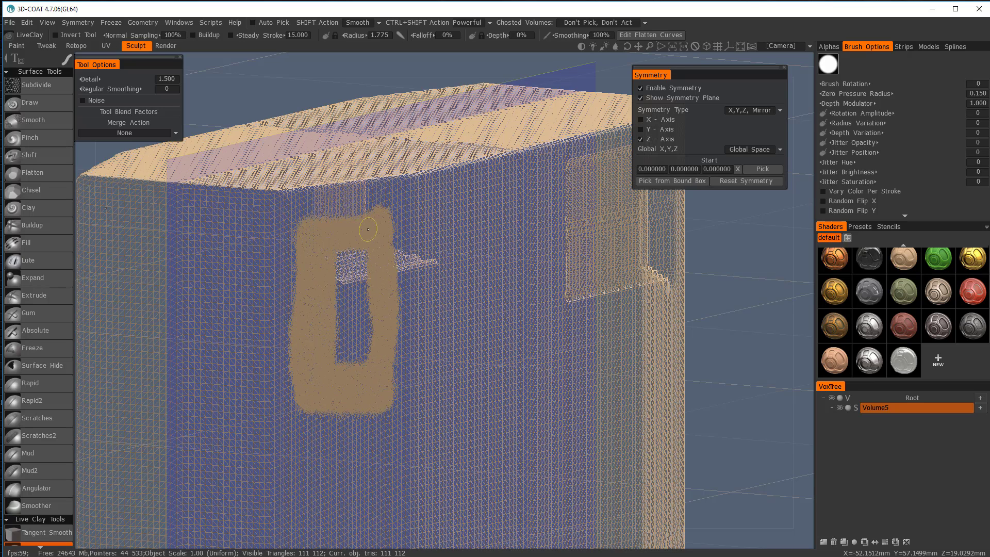
left_click_drag(367, 228, 360, 351)
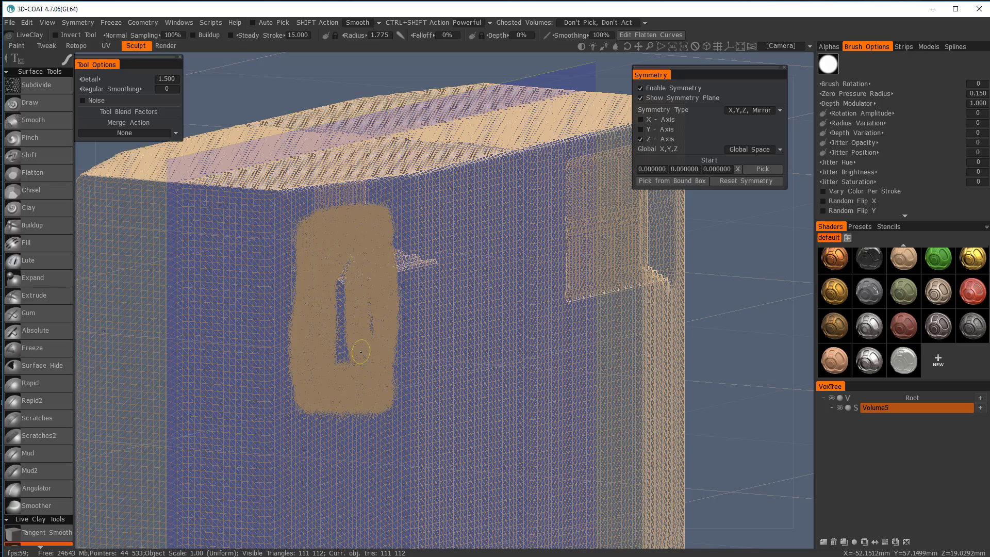
left_click_drag(359, 351, 342, 354)
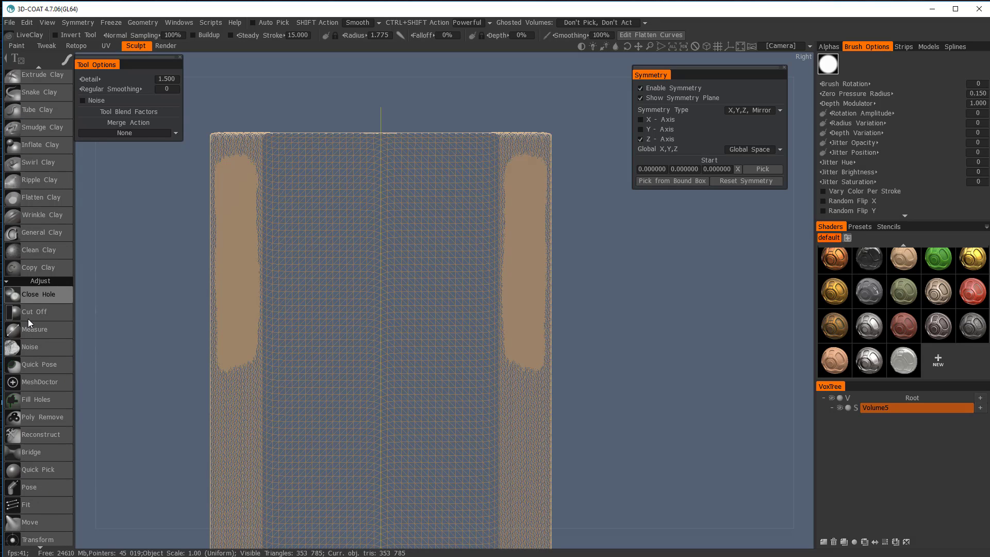
Step: Activate the Pose tool from the Adjust tools with Depth Limit on the paint selection
scroll("down", 3)
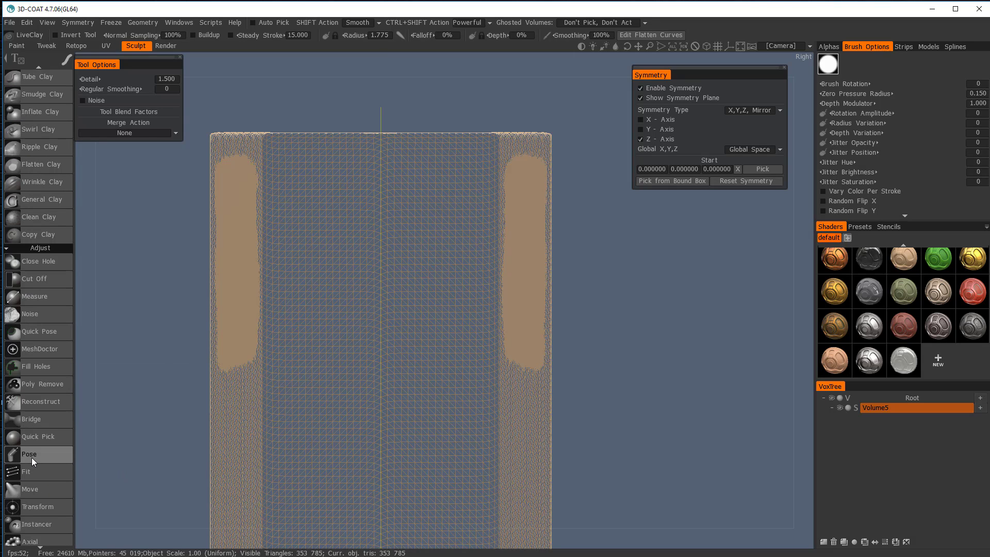
left_click(29, 454)
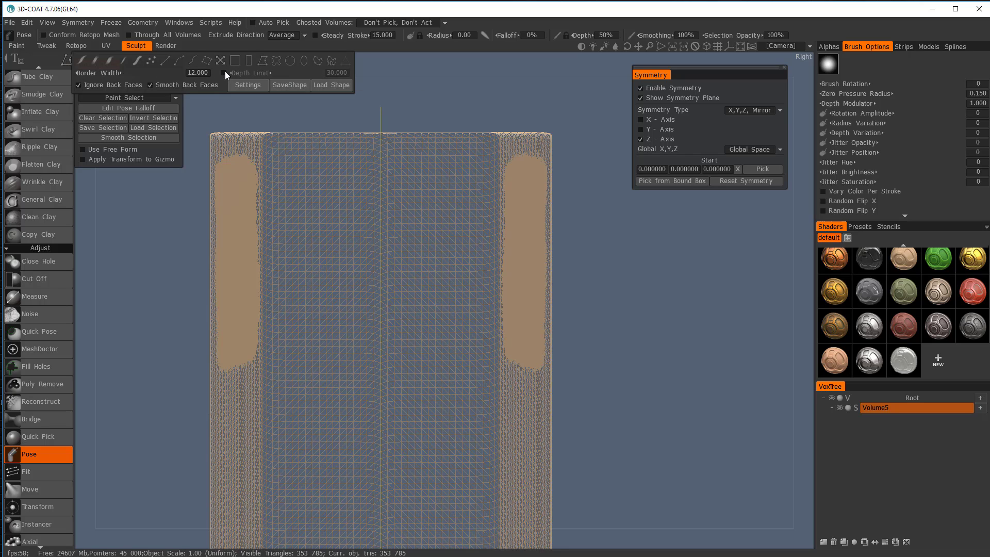
left_click(224, 75)
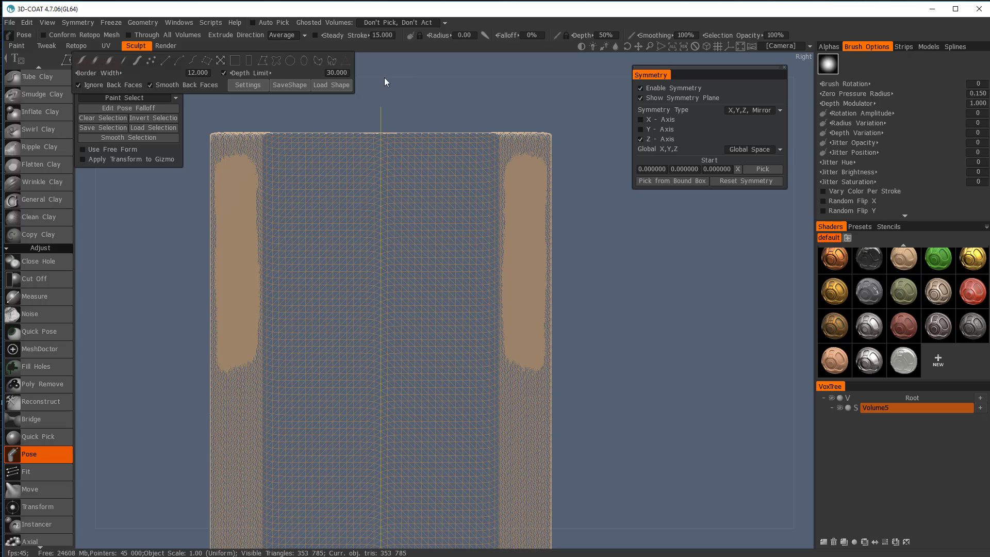
mouse_move(92, 85)
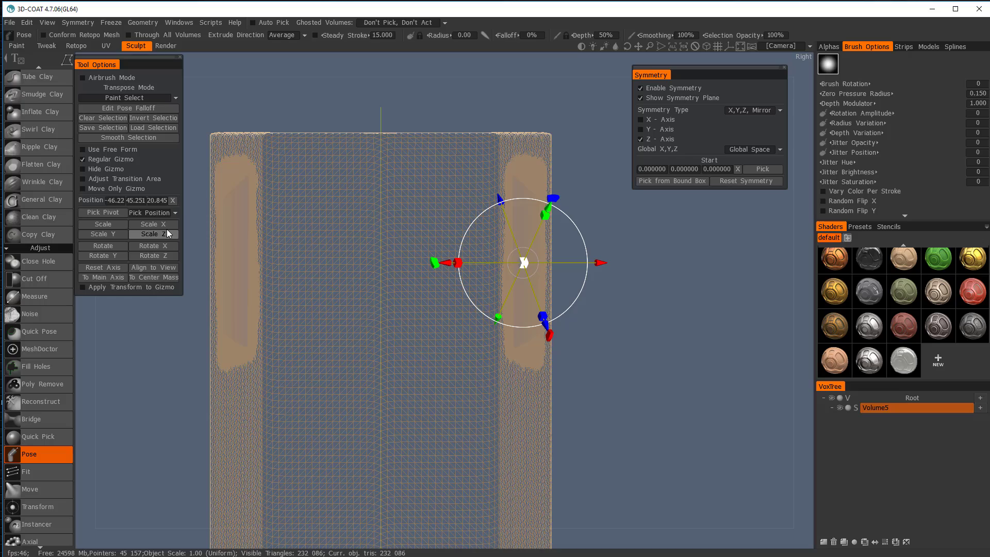
Step: Shift the pose gizmo pivot across the box face and re-centre it on the painted selection
left_click(152, 234)
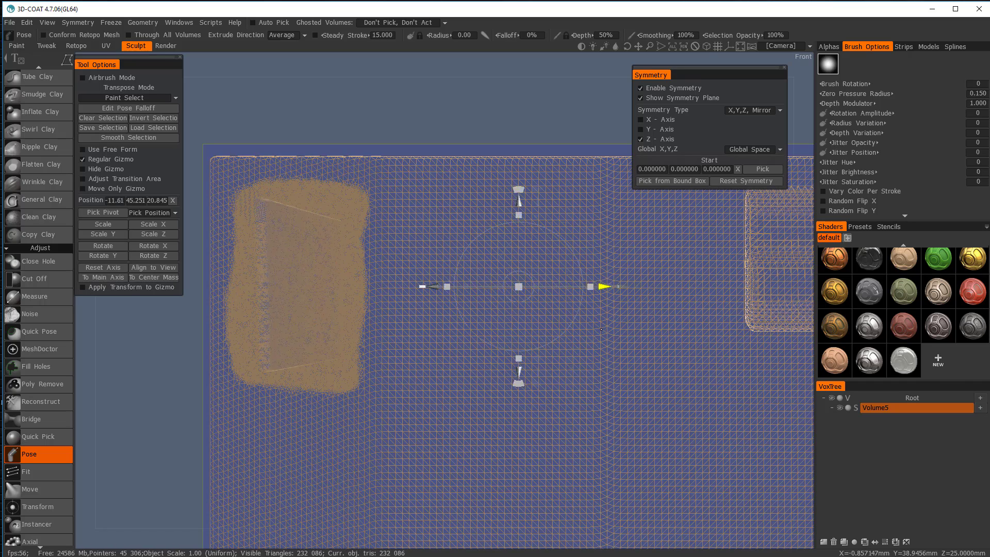
left_click_drag(521, 286, 590, 287)
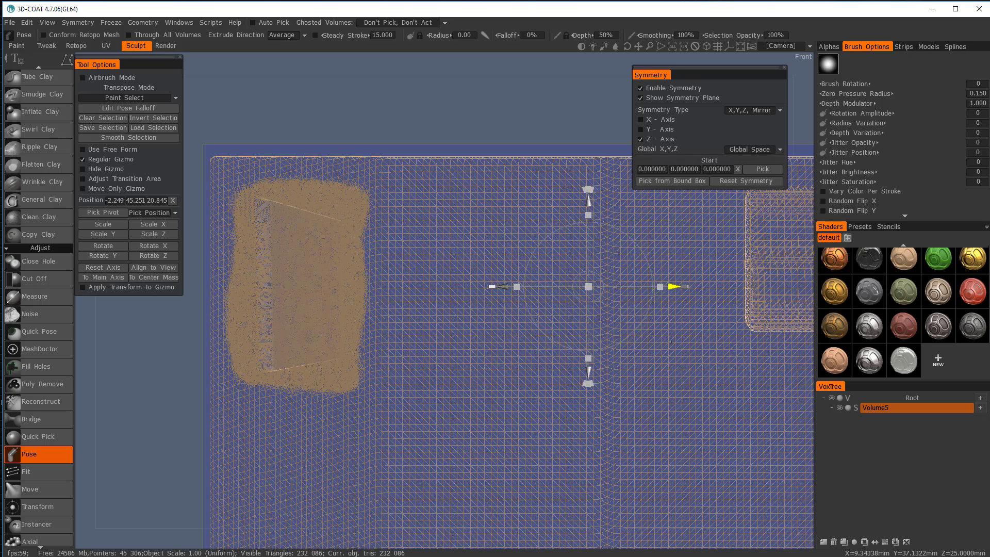
left_click(153, 277)
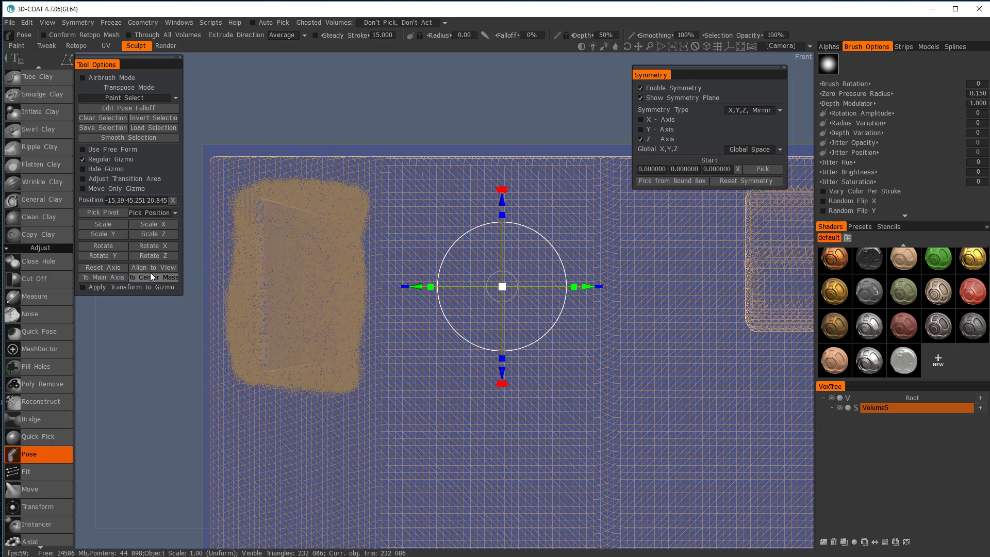
left_click(153, 276)
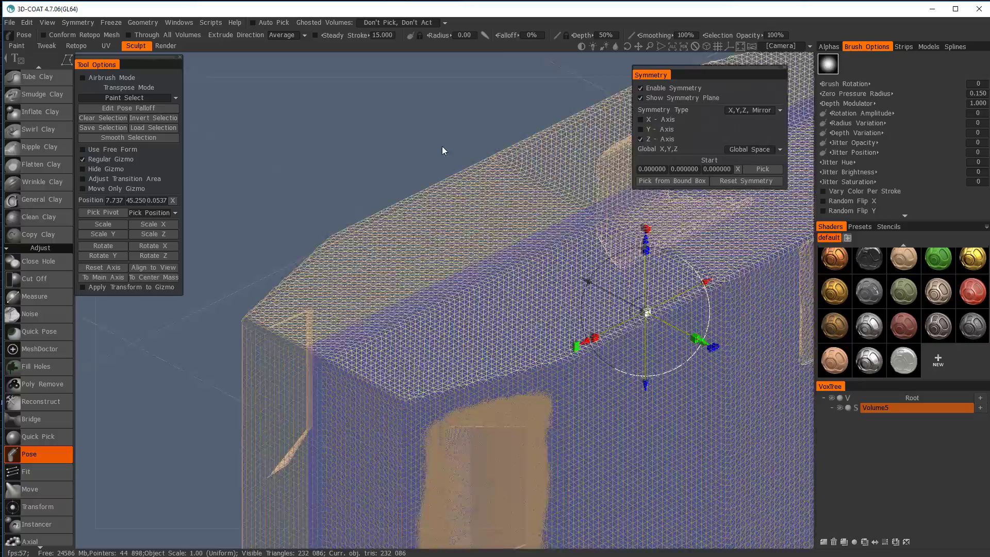
left_click_drag(442, 149, 554, 104)
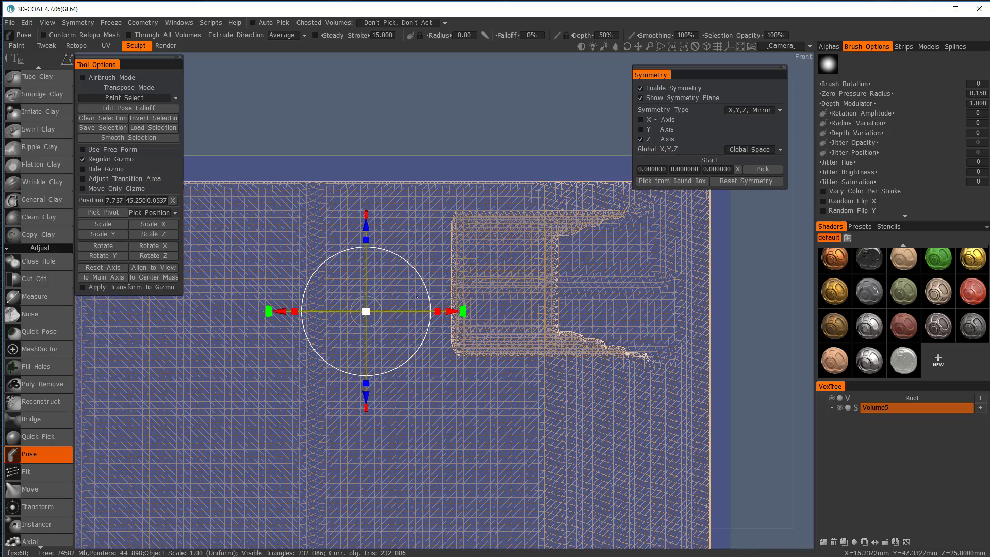
mouse_move(805, 346)
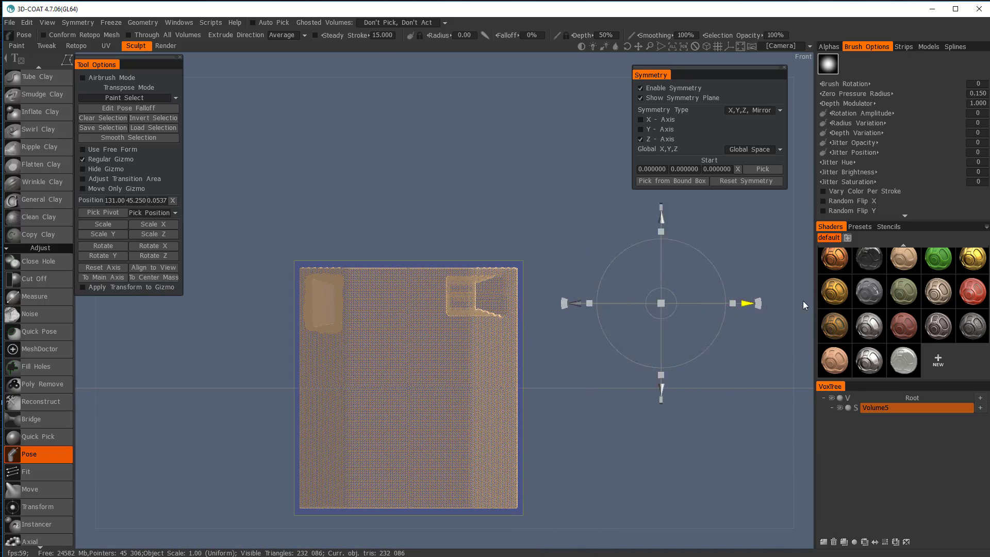
mouse_move(840, 320)
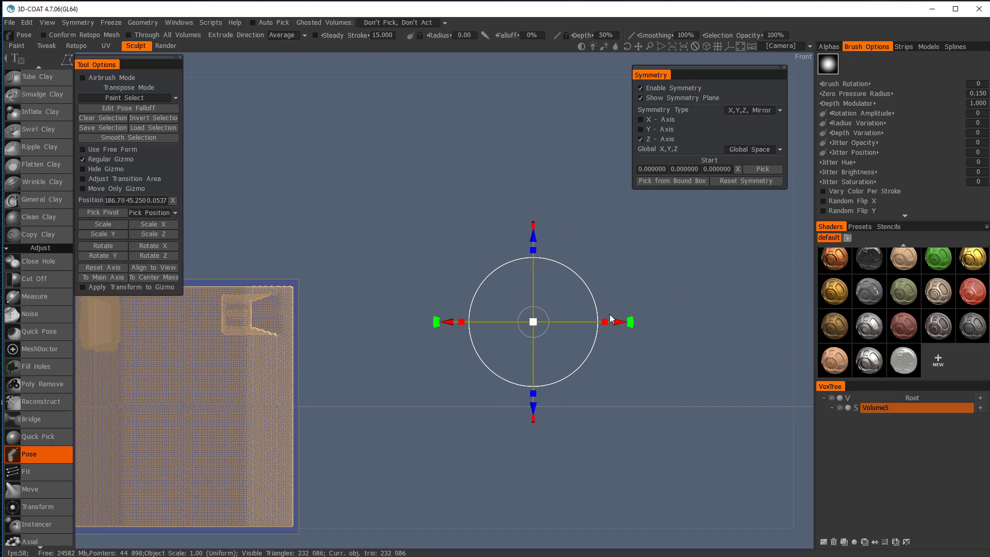
Step: Drag the painted patch inward into the box side to form the second vent
left_click_drag(533, 320, 752, 321)
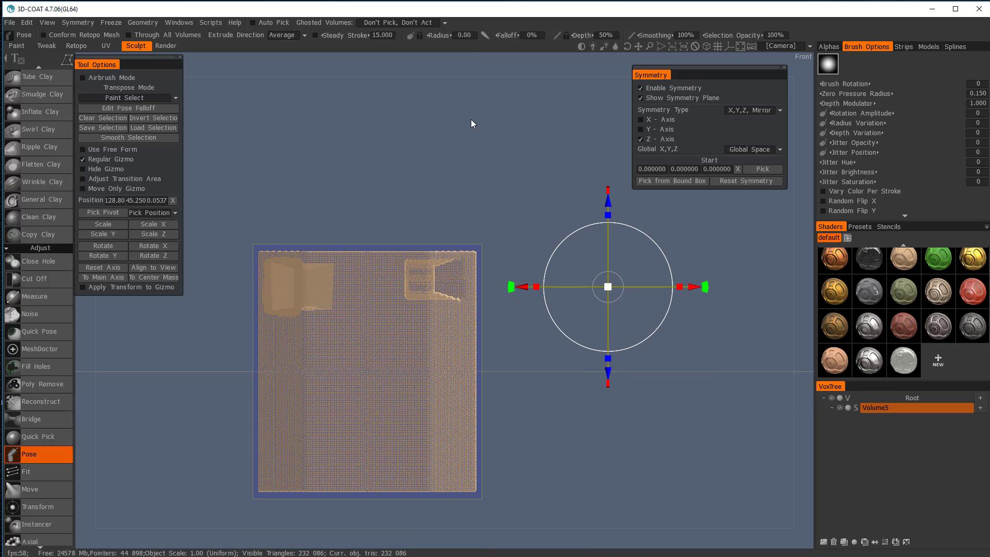
left_click(39, 506)
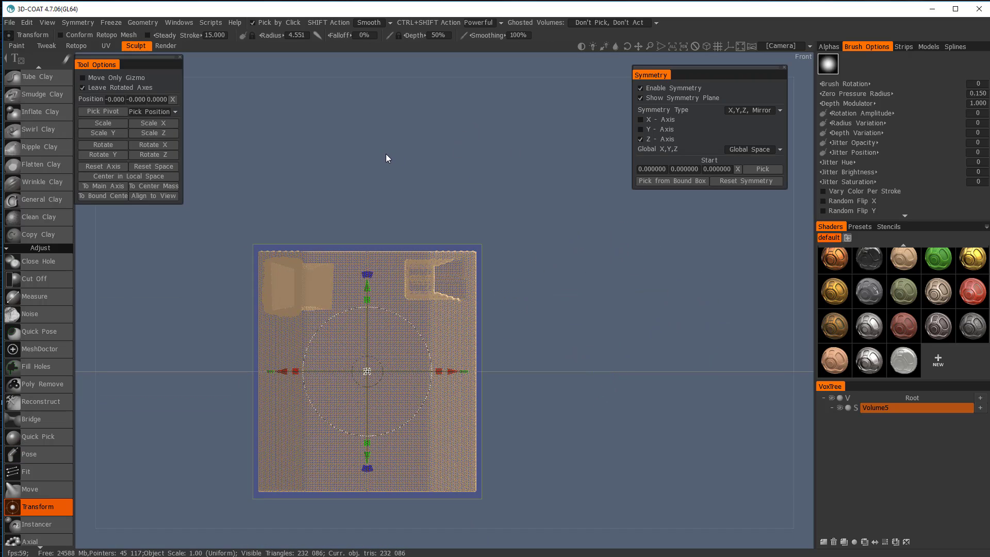
left_click_drag(386, 158, 470, 187)
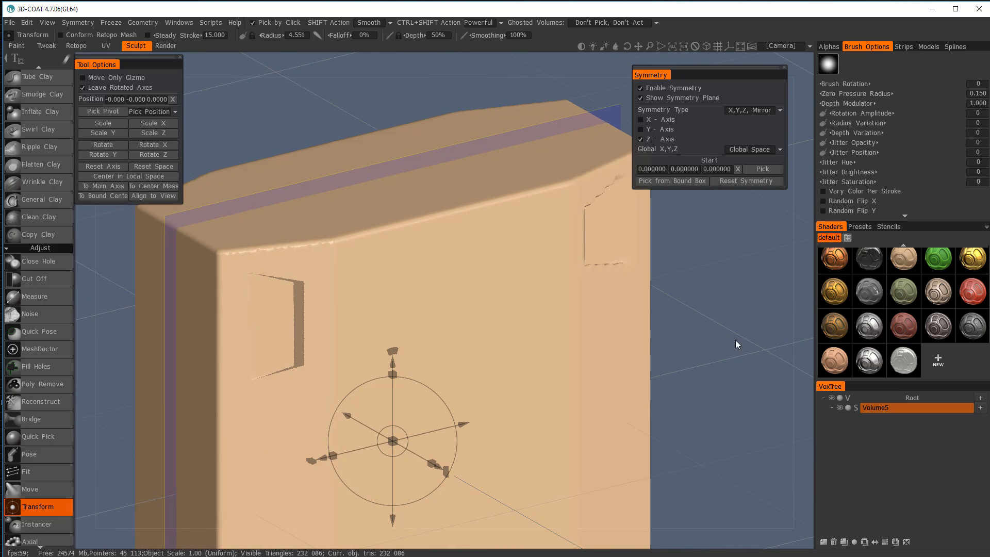
Step: Apply a metallic shader to the box and accept the cavity warning
left_click(868, 360)
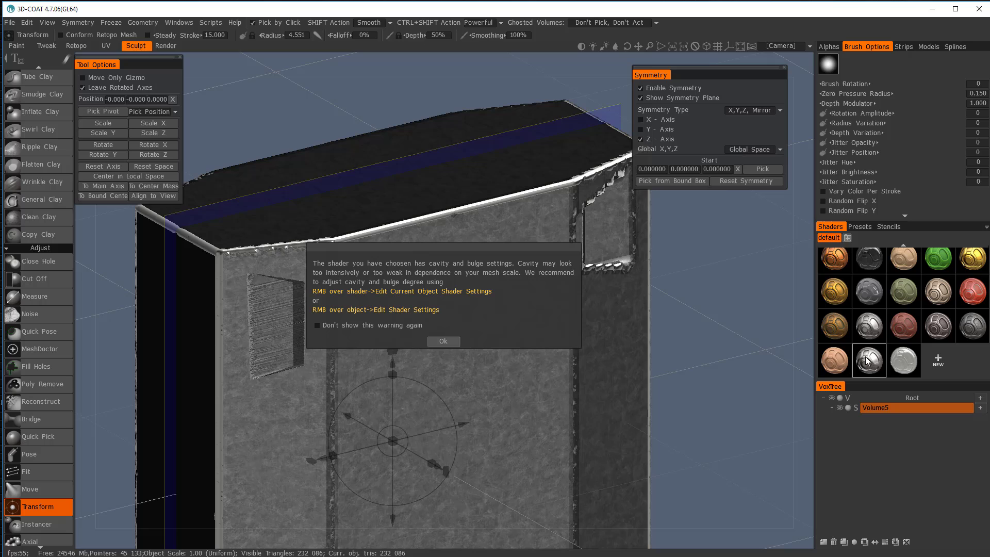
left_click(442, 340)
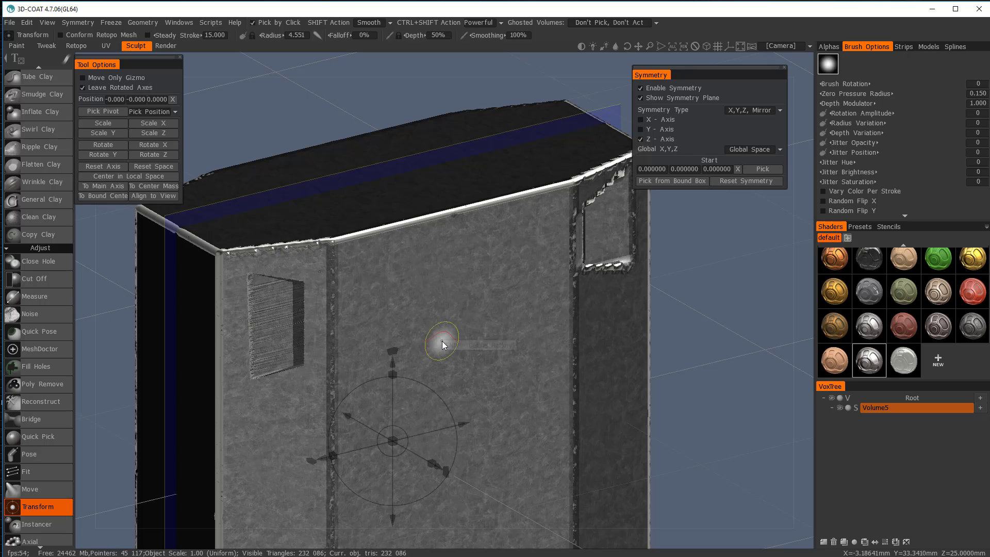
mouse_move(619, 313)
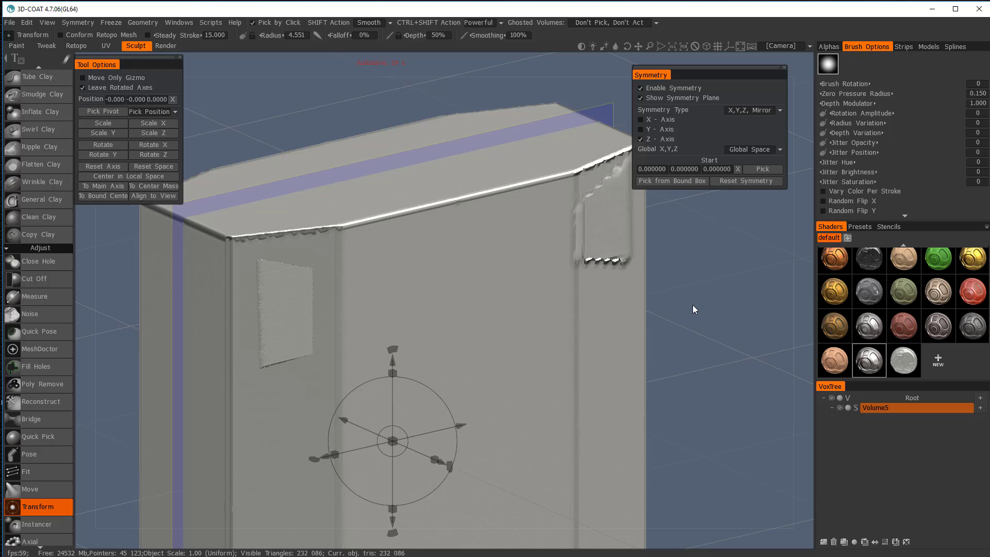
mouse_move(722, 305)
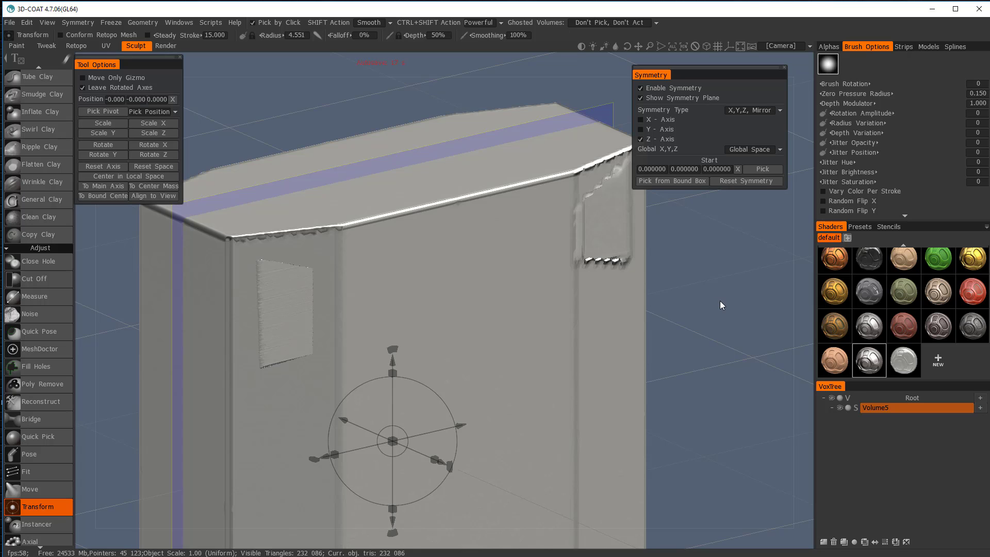